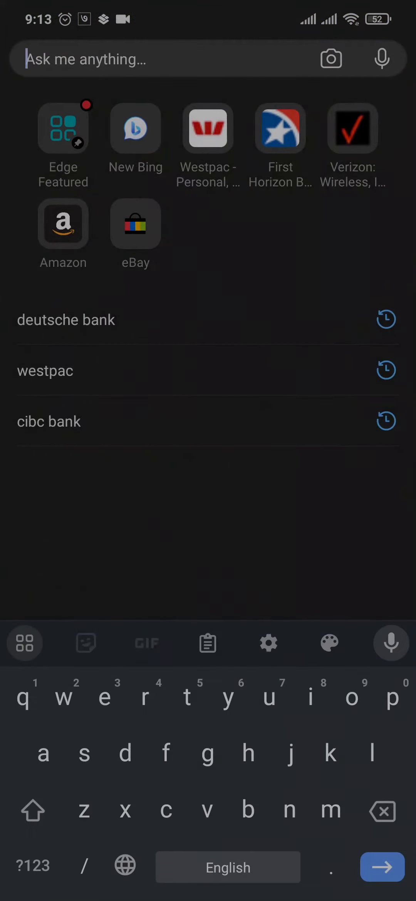
# - Enter bankfab.com in the Edge address bar
pyautogui.write('bankfab.com')
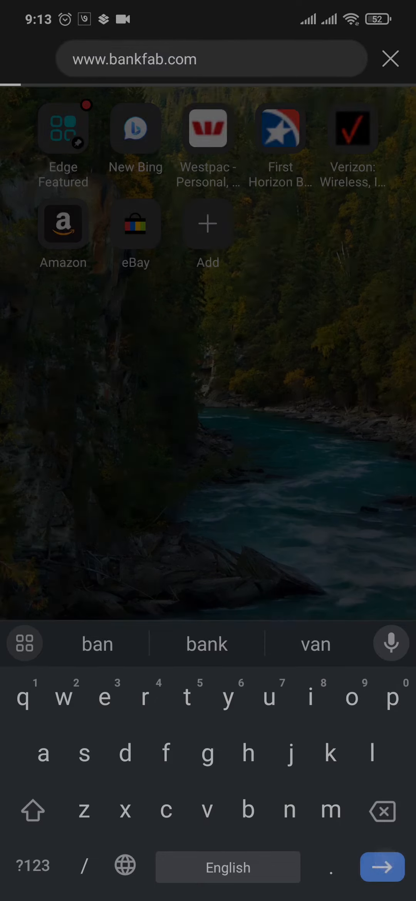
# - Load the FAB personal banking homepage at bankfab.com/en-ae/personal
pyautogui.click(381, 867)
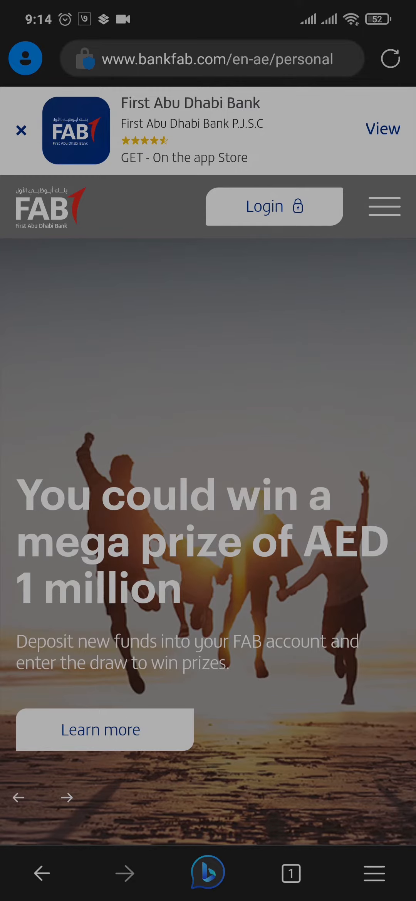
# - Choose Personal Online Banking (UAE) from the Login menu
pyautogui.click(273, 206)
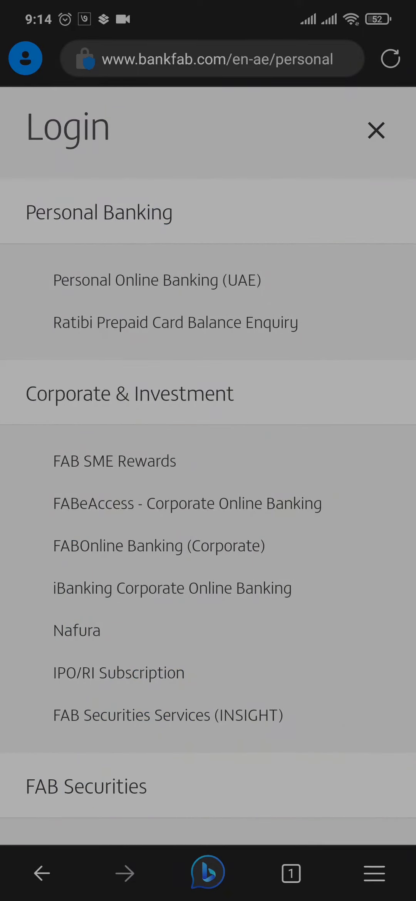
pyautogui.click(157, 280)
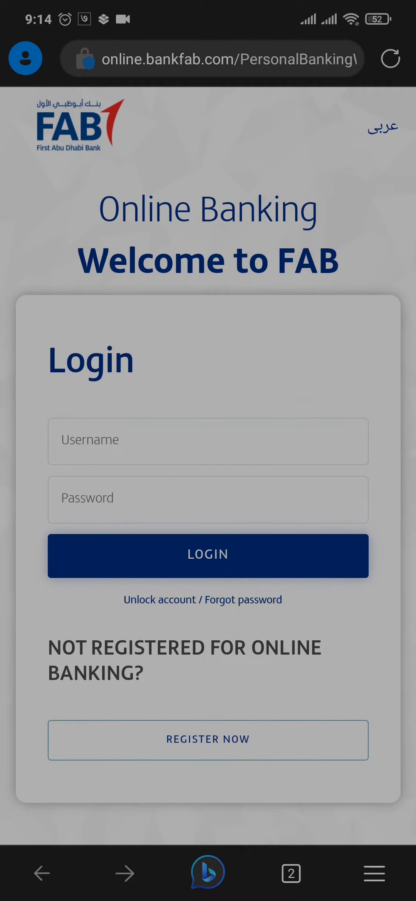
pyautogui.scroll(-3)
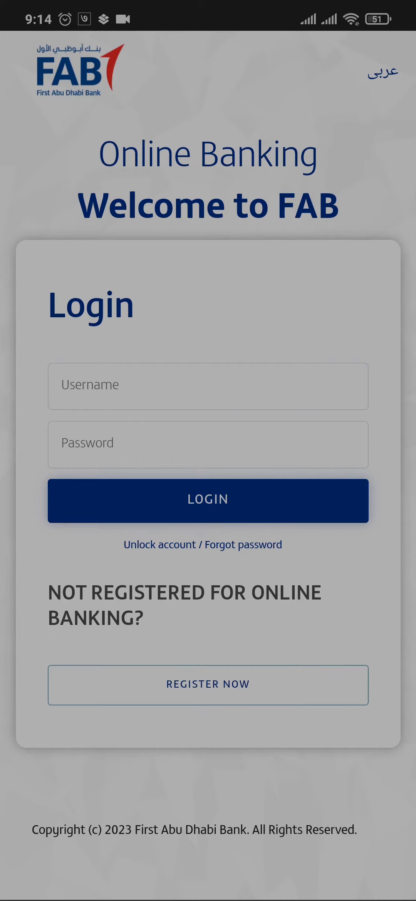
# - Open REGISTER NOW, select the card number field, and solve the motorcycle reCAPTCHA
pyautogui.click(207, 684)
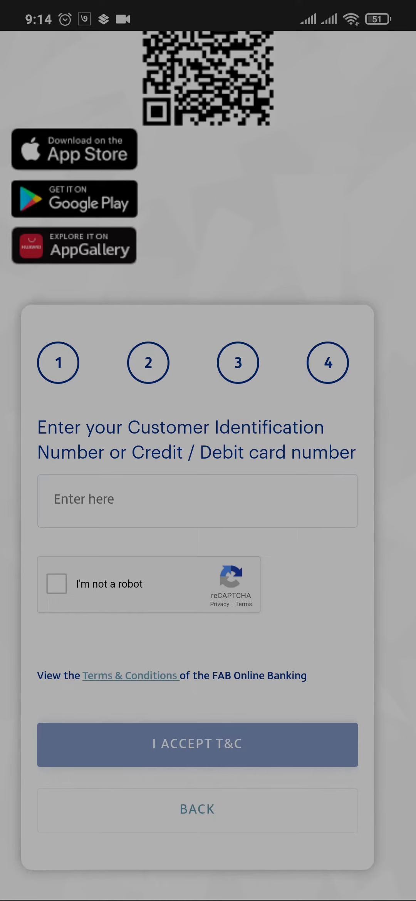
pyautogui.click(198, 501)
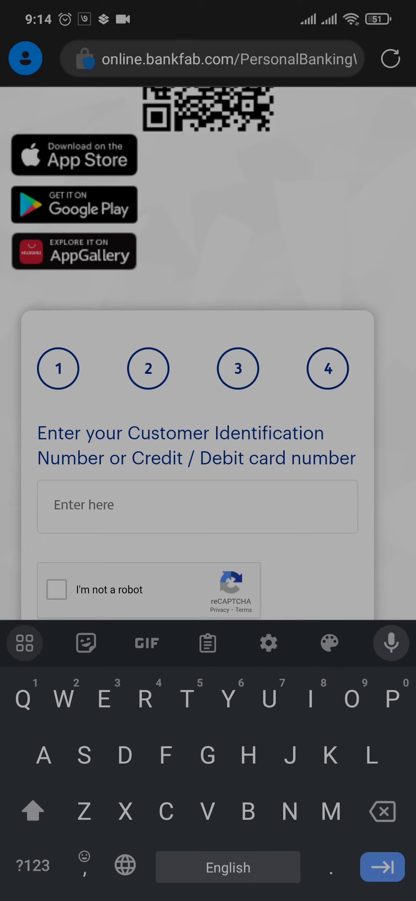
pyautogui.scroll(-3)
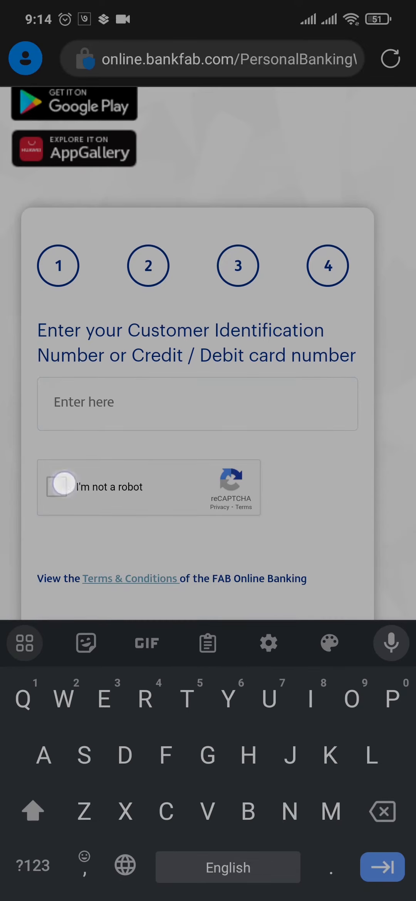
pyautogui.click(62, 486)
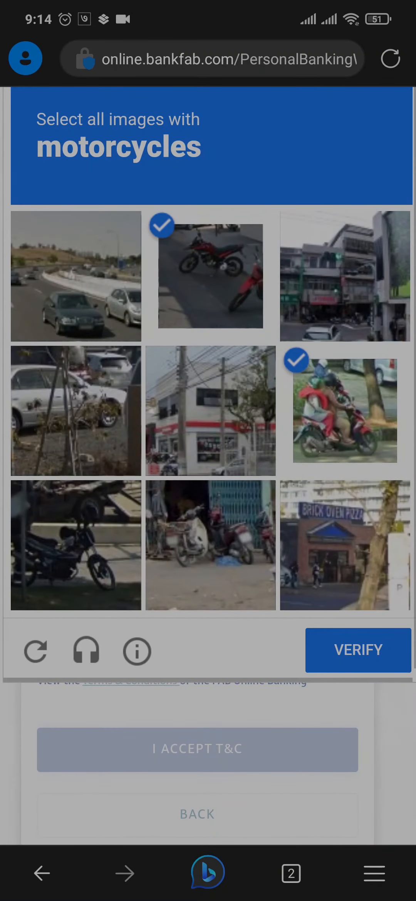
pyautogui.click(357, 650)
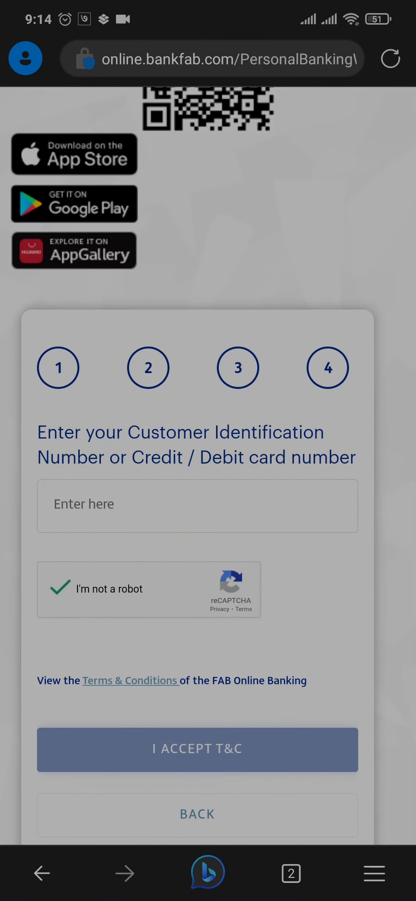